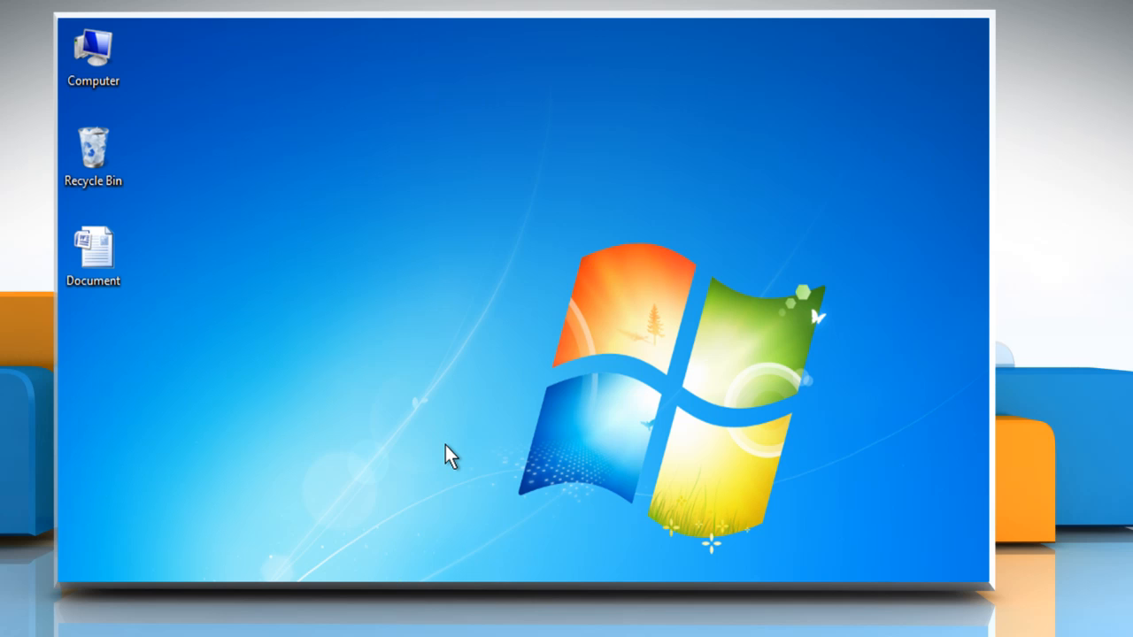
# Step: Open the Document file from the desktop in Microsoft Word
pyautogui.click(93, 252)
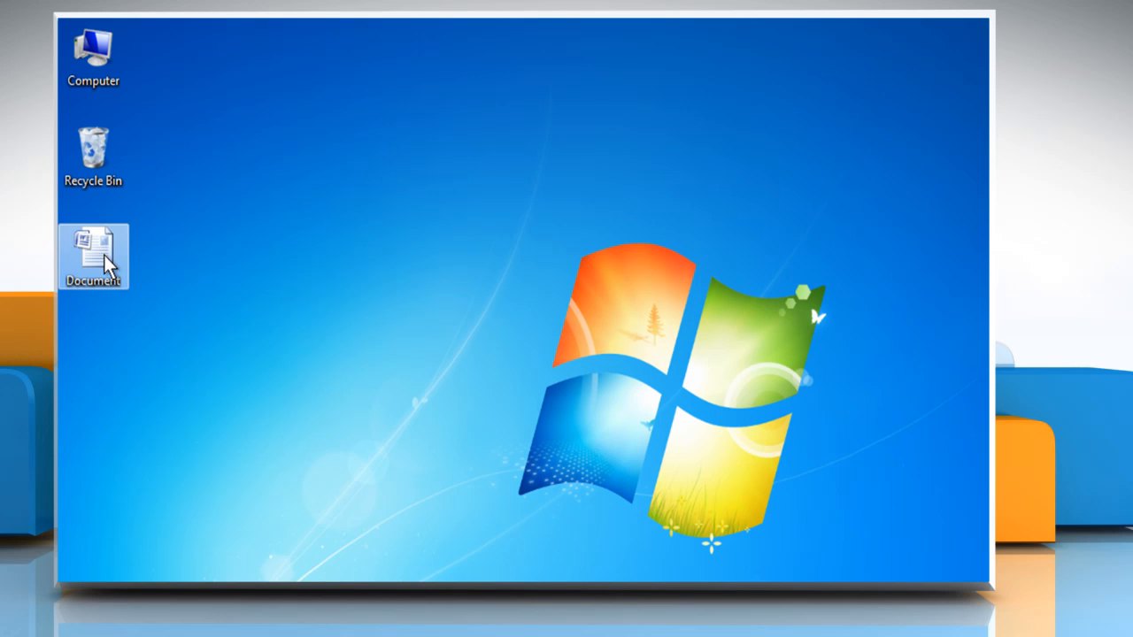
pyautogui.doubleClick(93, 256)
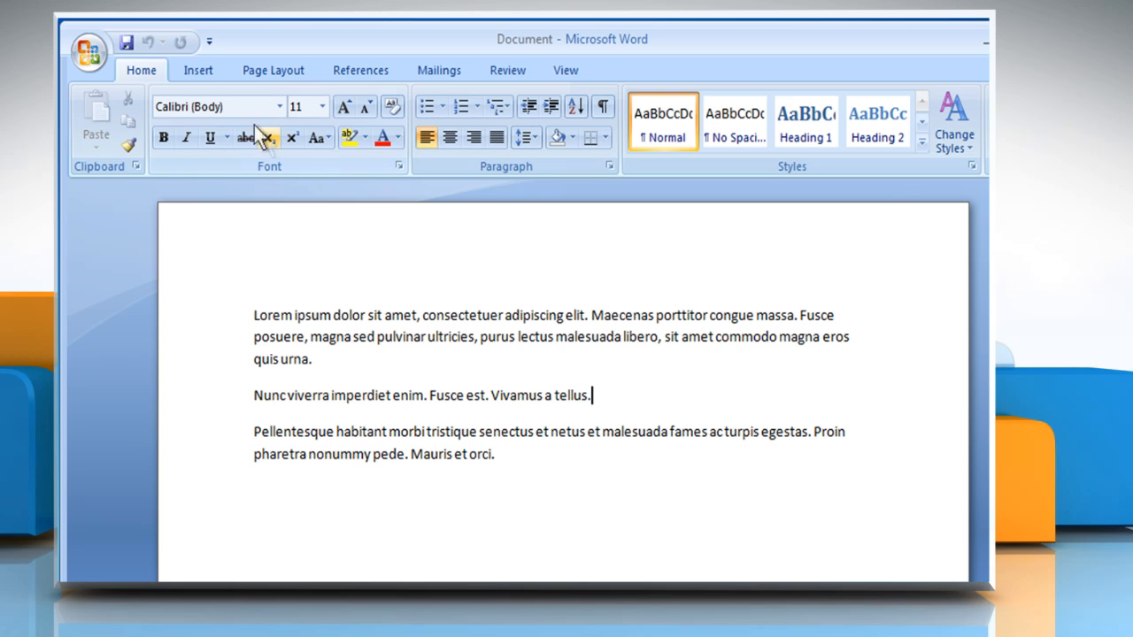
# Step: Show the Clip Art pane from Insert and limit media types to exclude Sounds
pyautogui.click(198, 70)
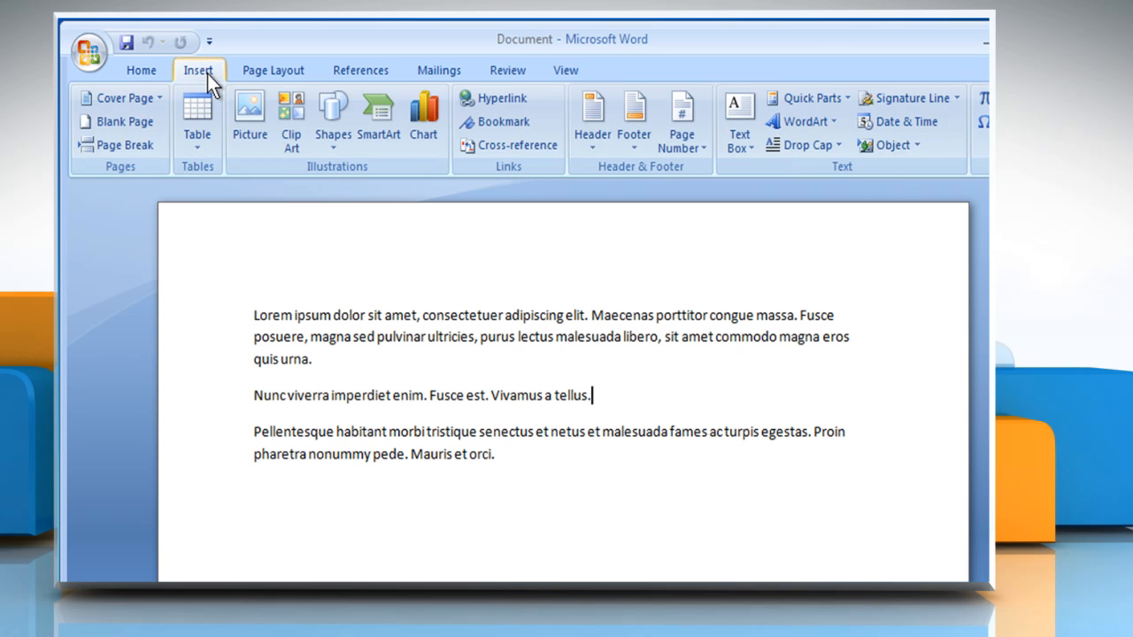
pyautogui.click(291, 119)
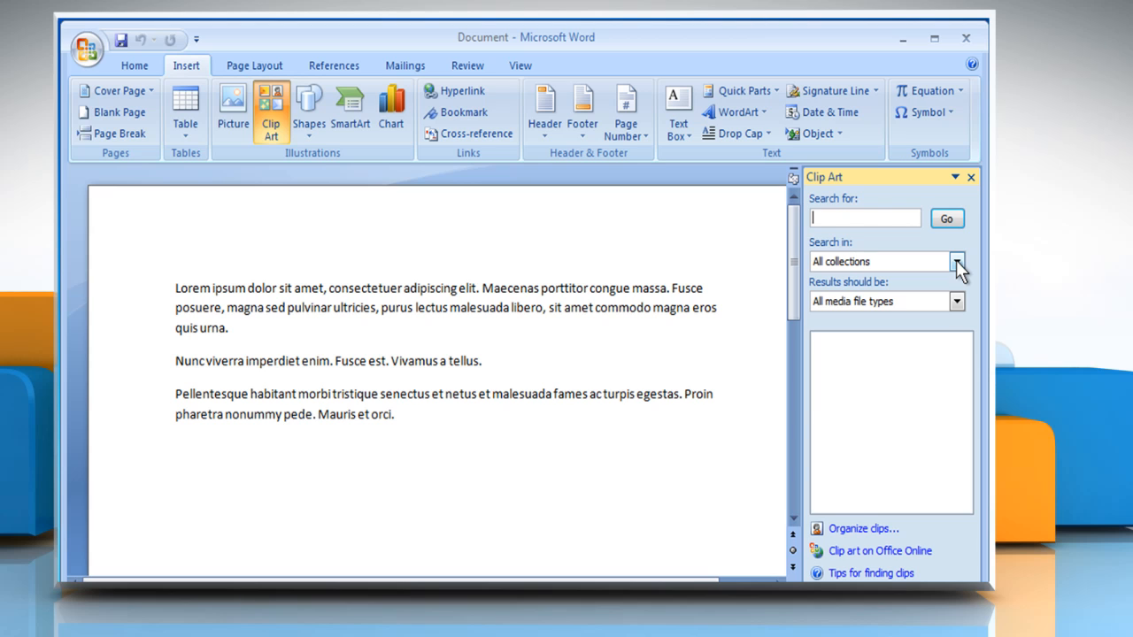
pyautogui.moveTo(957, 302)
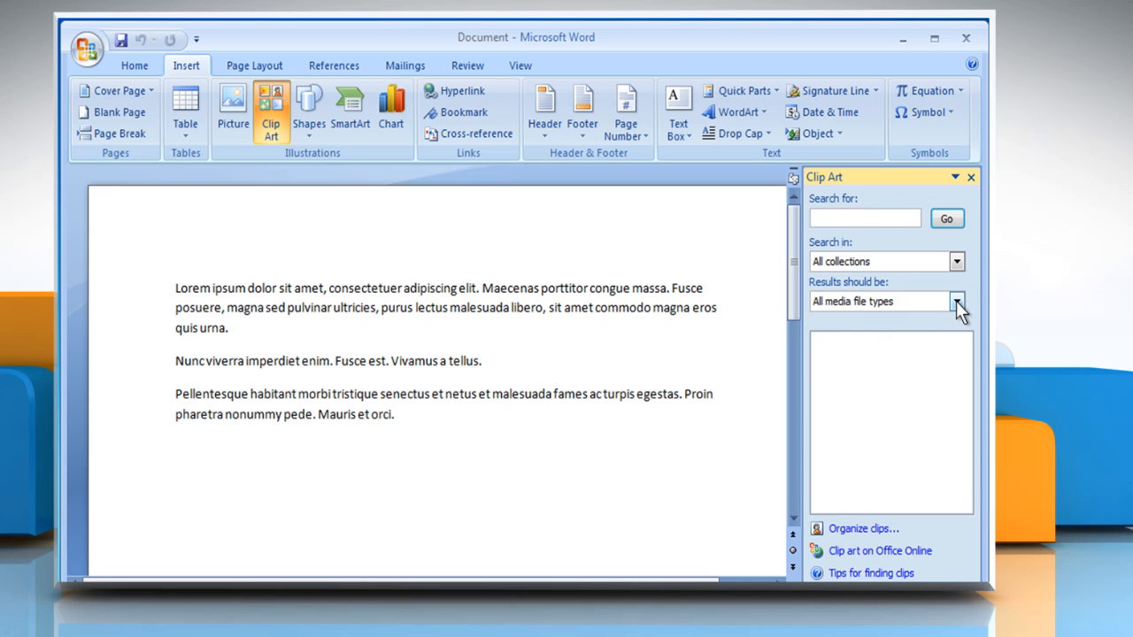
pyautogui.click(957, 301)
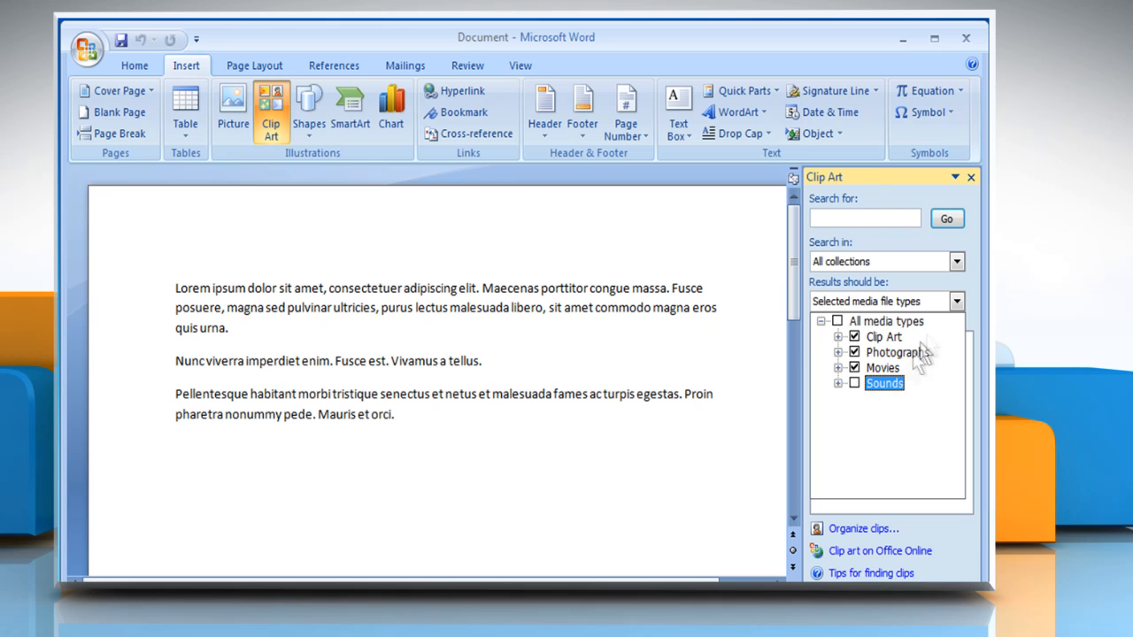
pyautogui.click(946, 219)
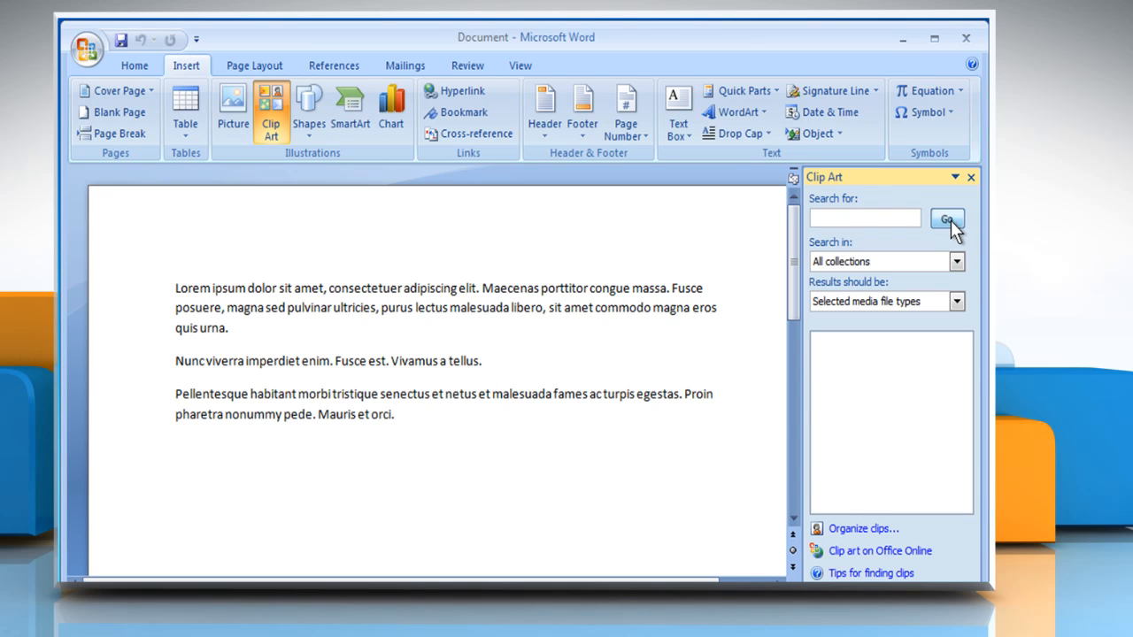
# Step: Run the clip art search and insert the Eiffel Tower image after the second paragraph
pyautogui.click(946, 218)
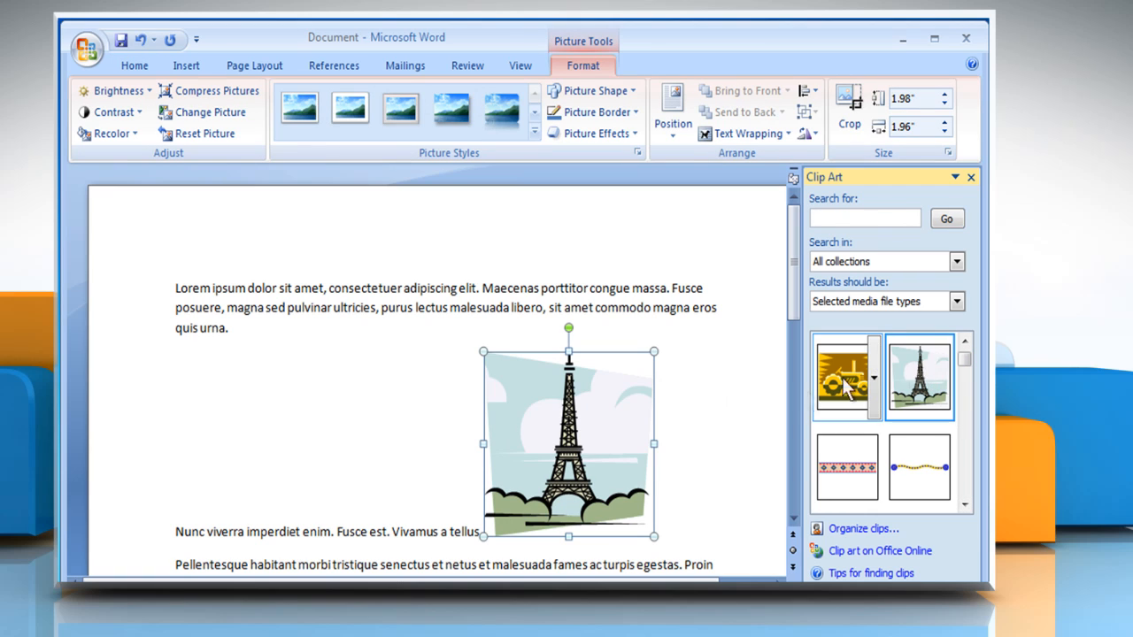
pyautogui.moveTo(624, 473)
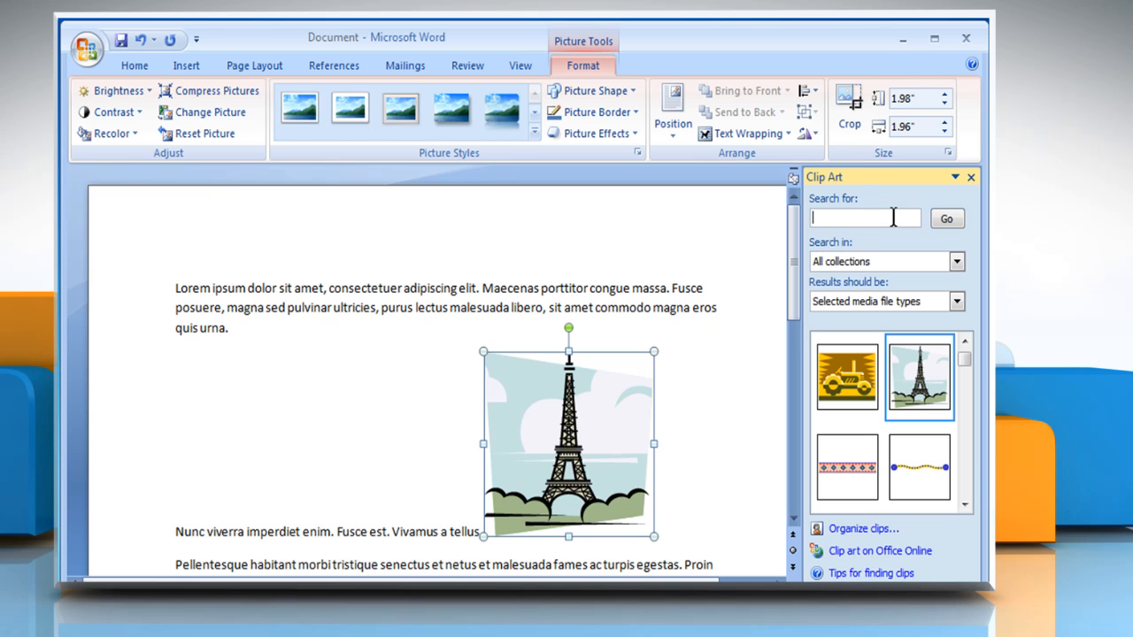
# Step: Search clip art for 'computer' and insert the woman-at-computer picture below the second paragraph
pyautogui.write('computer')
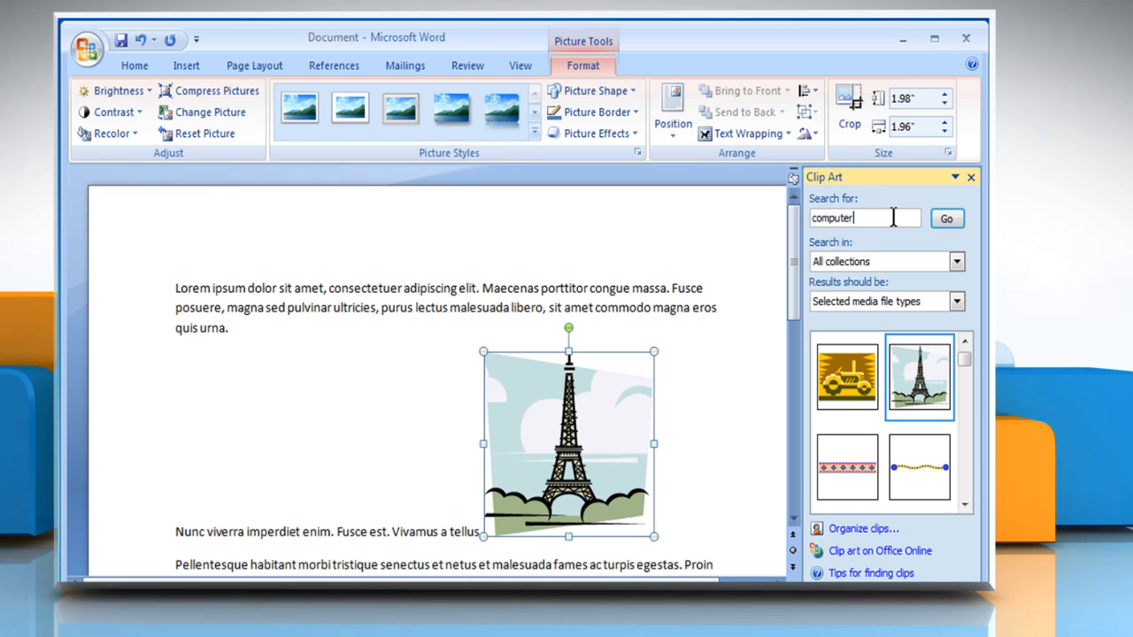
pyautogui.click(947, 218)
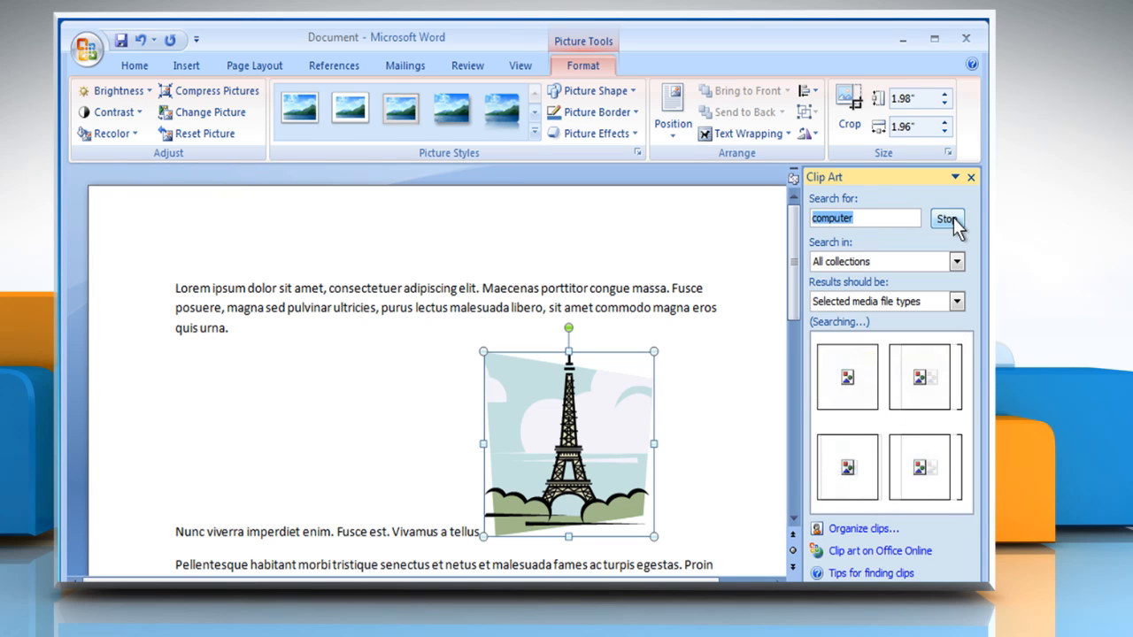
pyautogui.click(946, 218)
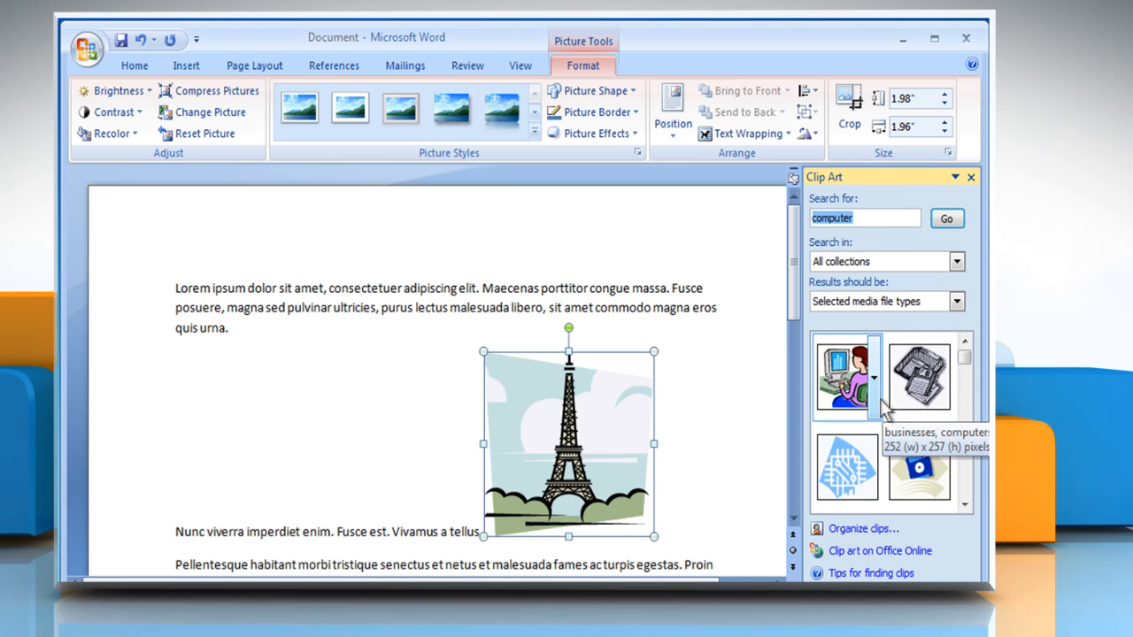
pyautogui.click(845, 377)
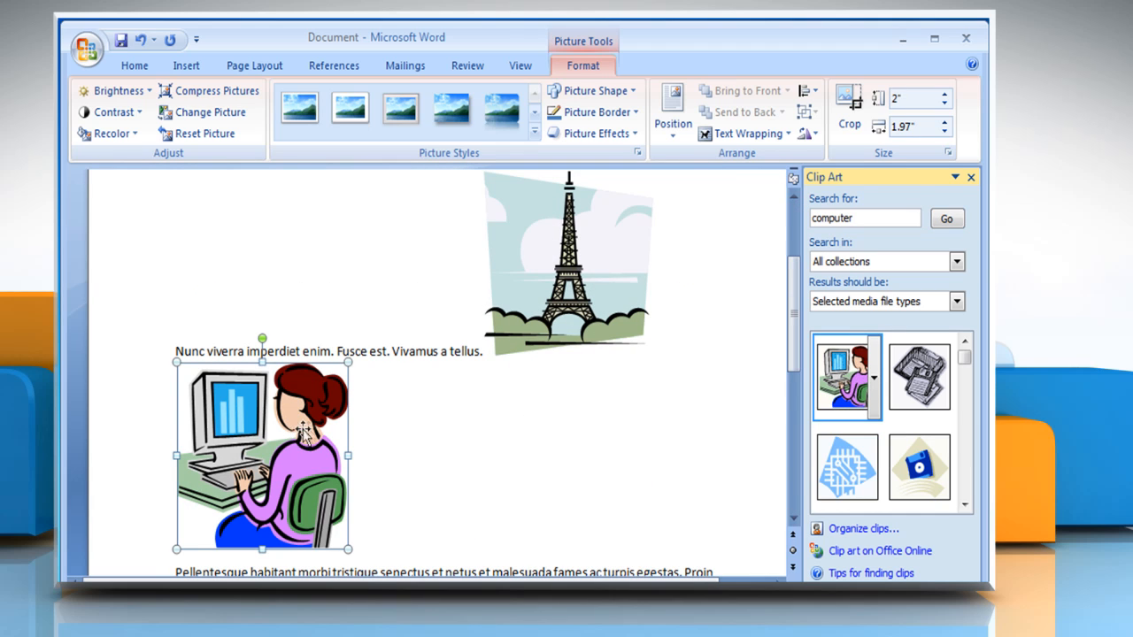
pyautogui.moveTo(373, 429)
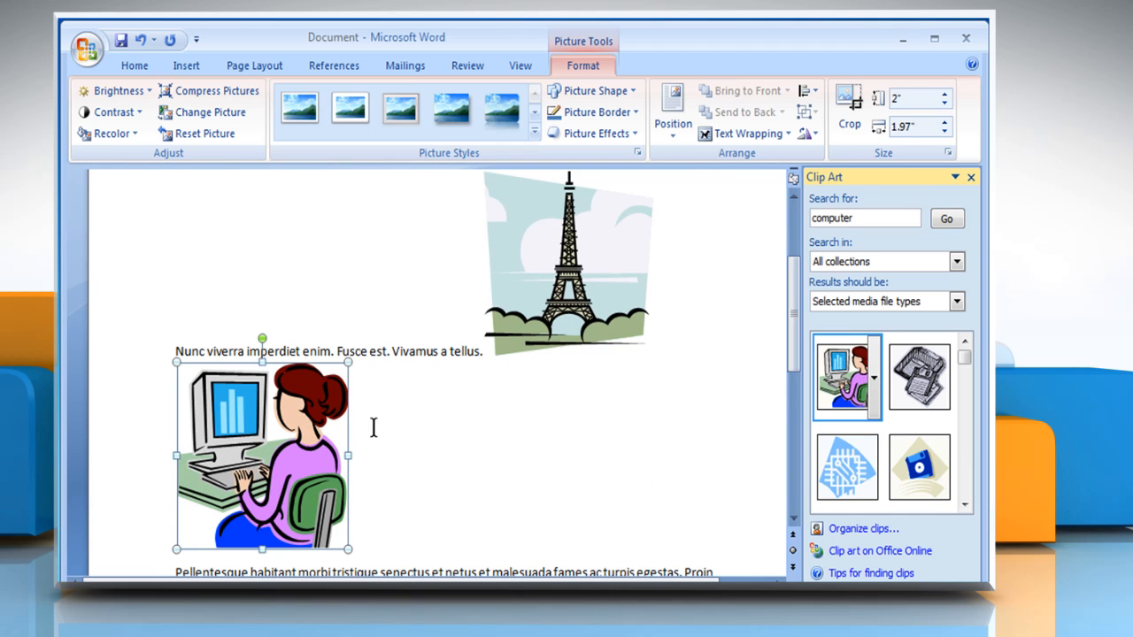